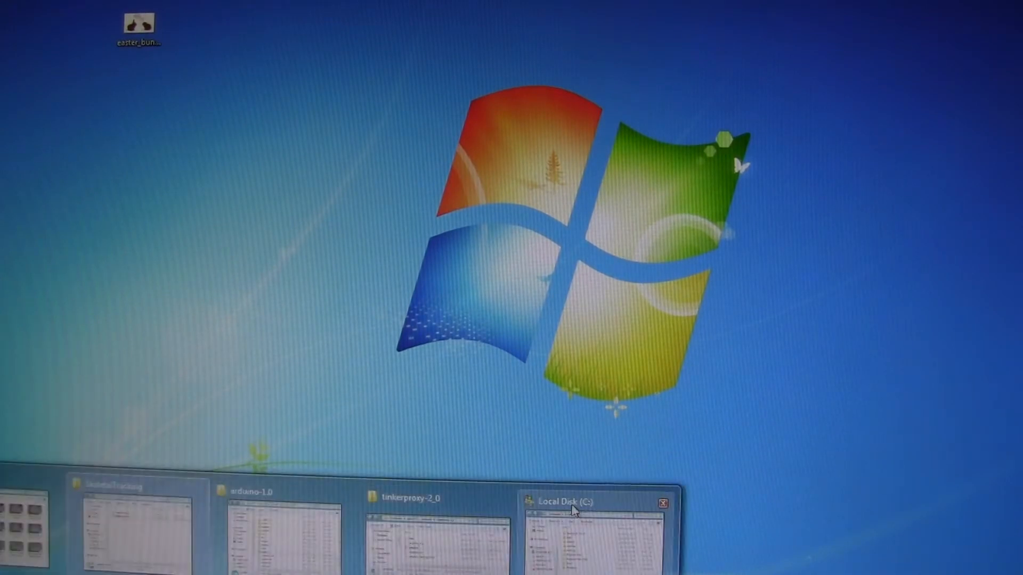
- Navigate to C:\nodeJS\bin in the Local Disk (C:) Explorer window
click(571, 501)
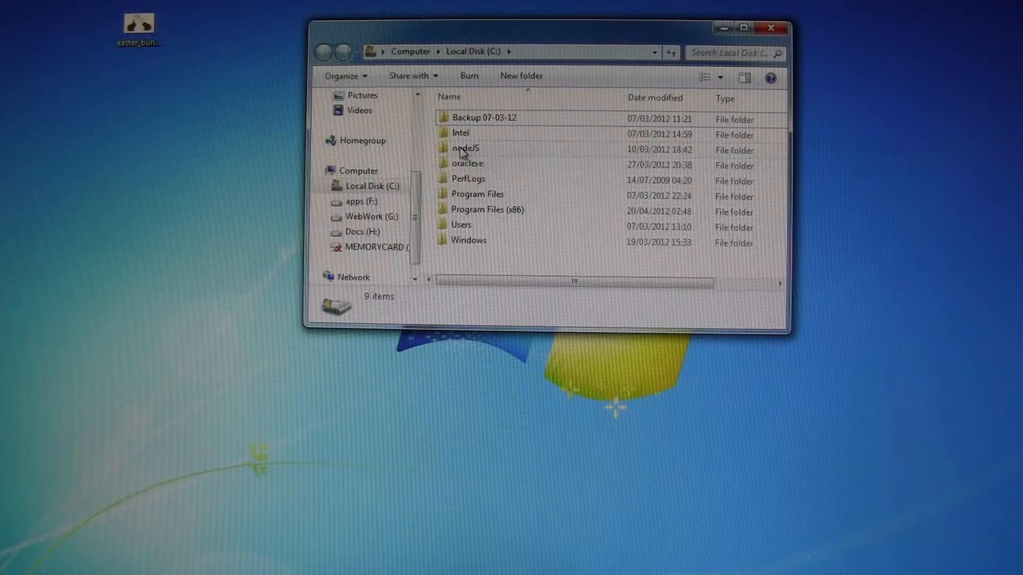
double_click(465, 148)
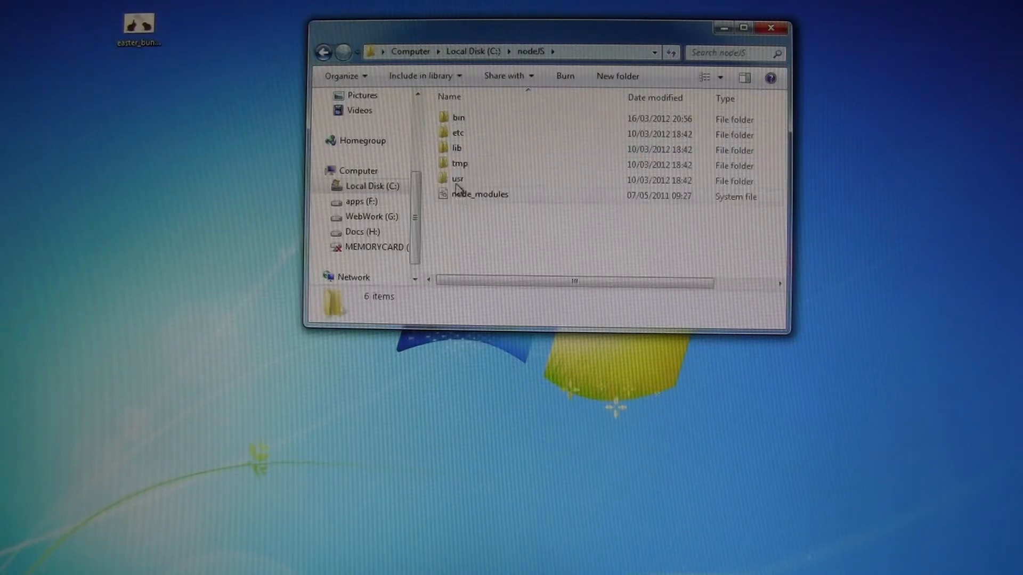
double_click(458, 117)
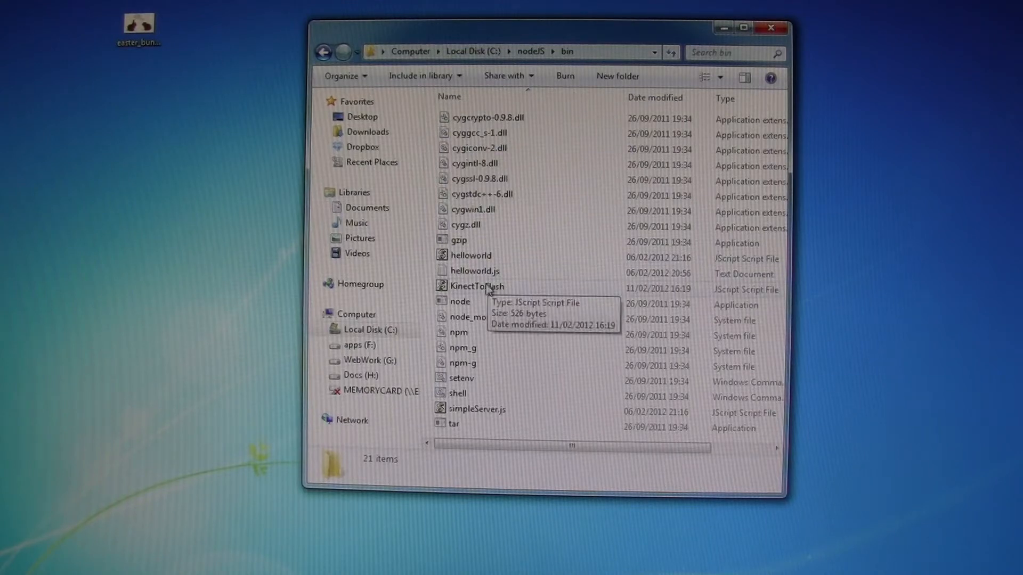
right_click(476, 285)
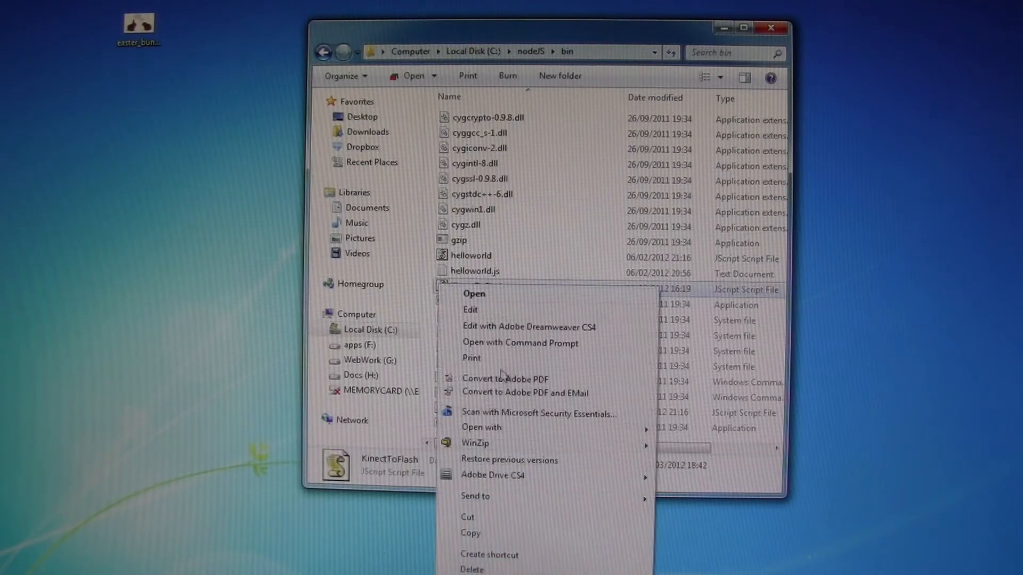
mouse_move(481, 427)
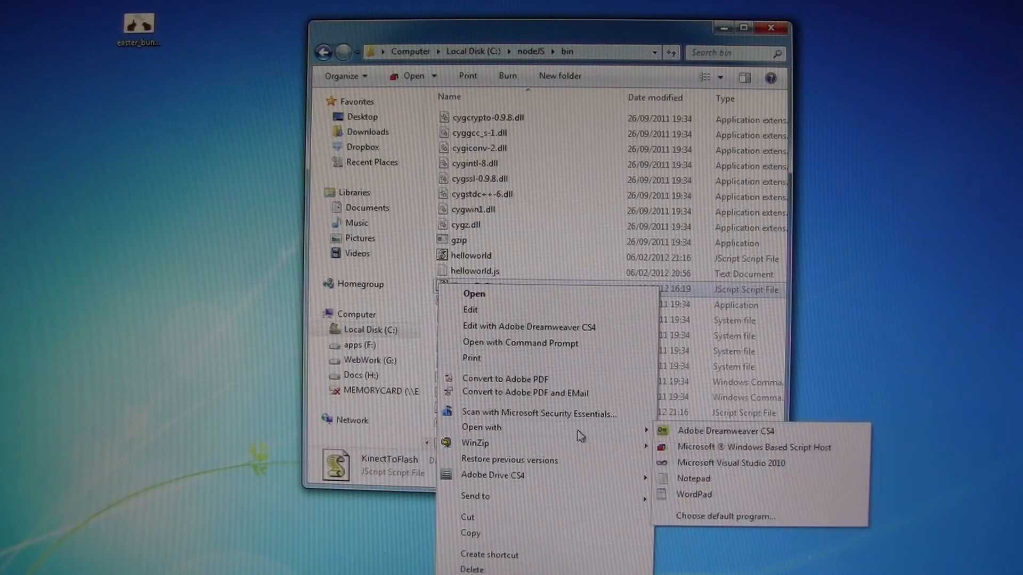
click(473, 293)
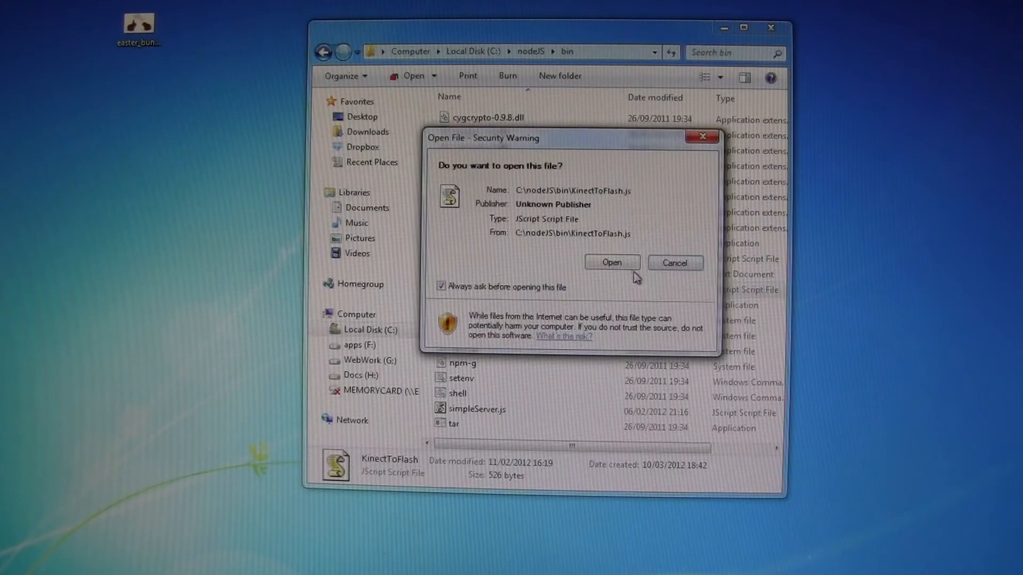
click(674, 263)
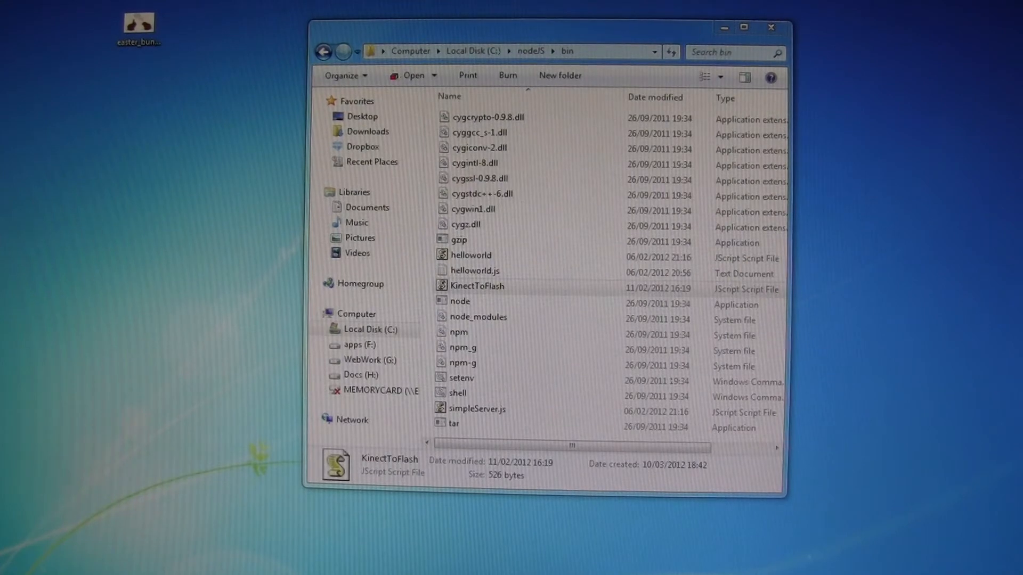
double_click(478, 285)
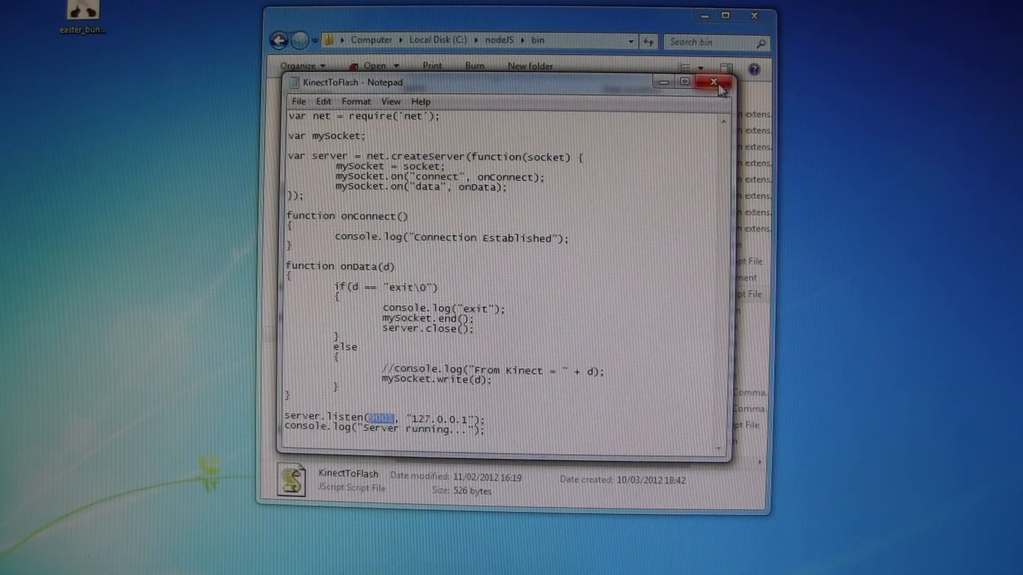
click(713, 82)
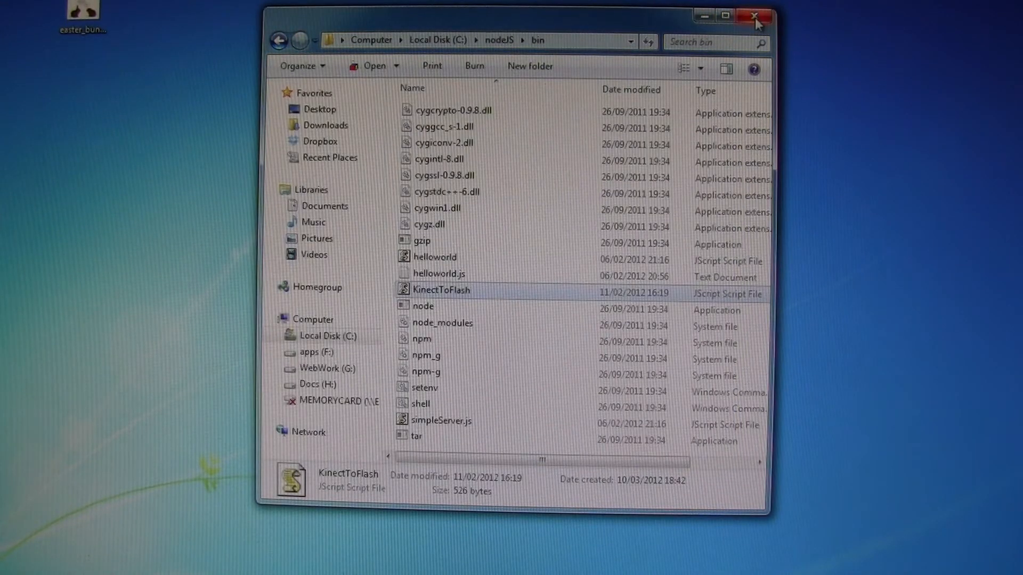
- Change the Command Prompt directory to C:\nodeJS\bin
click(754, 17)
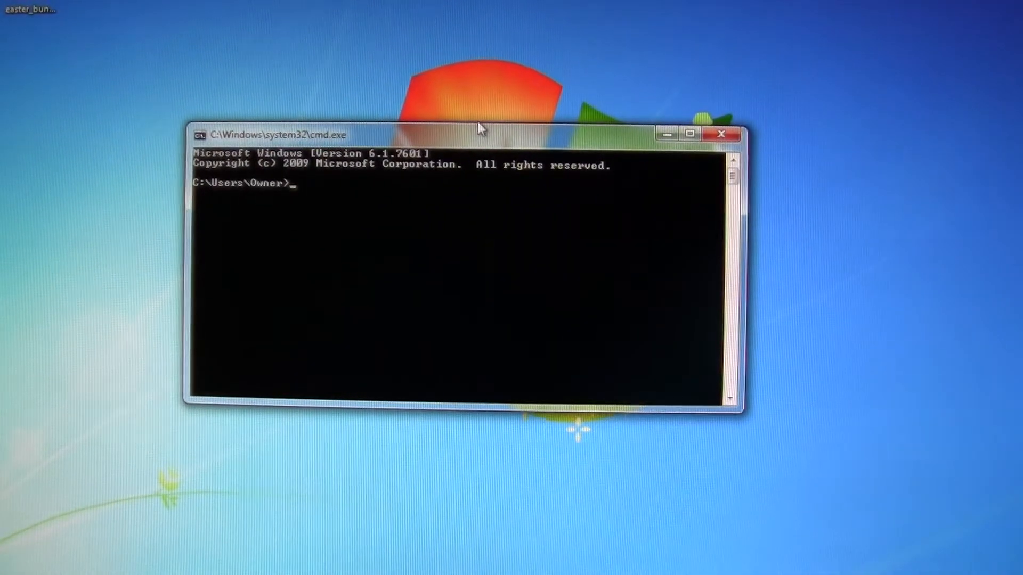
text(cd)
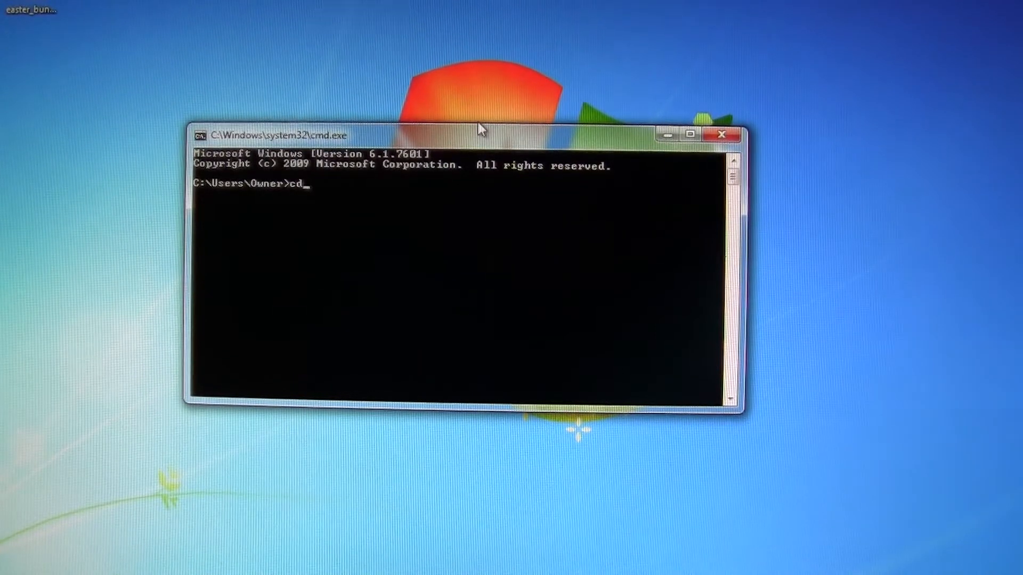
text(C:)
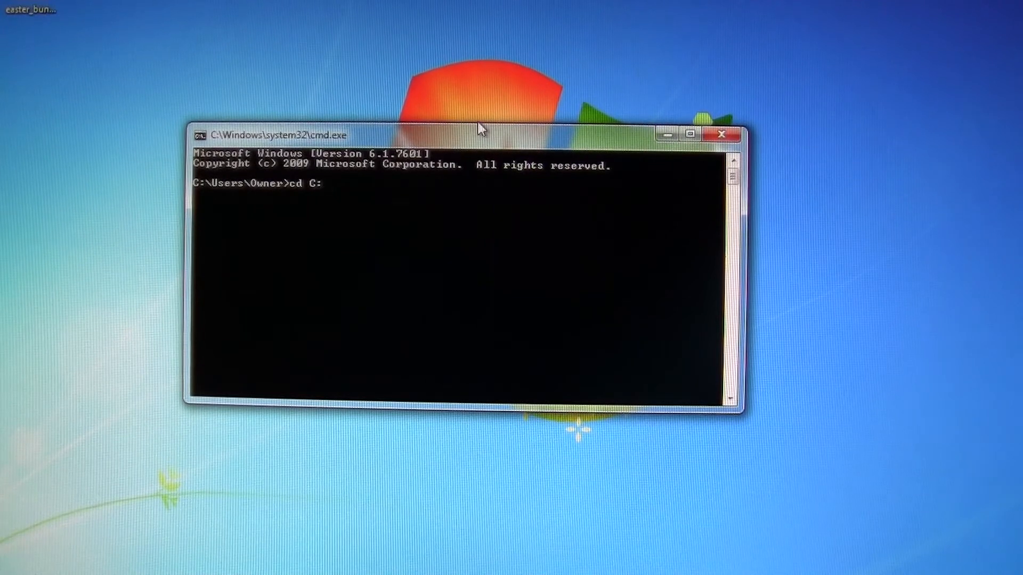
text(\nodeJS\)
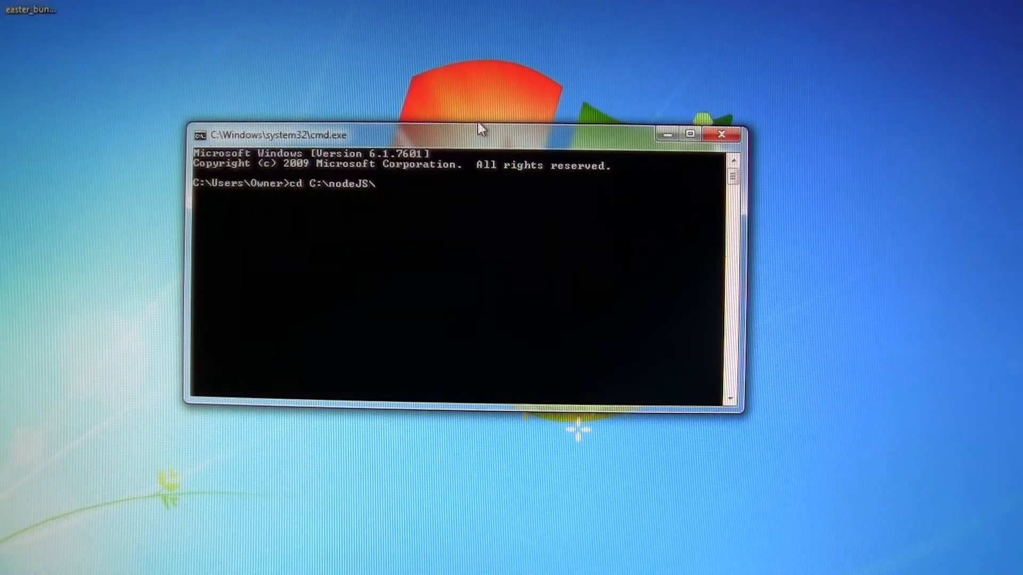
text(bin)
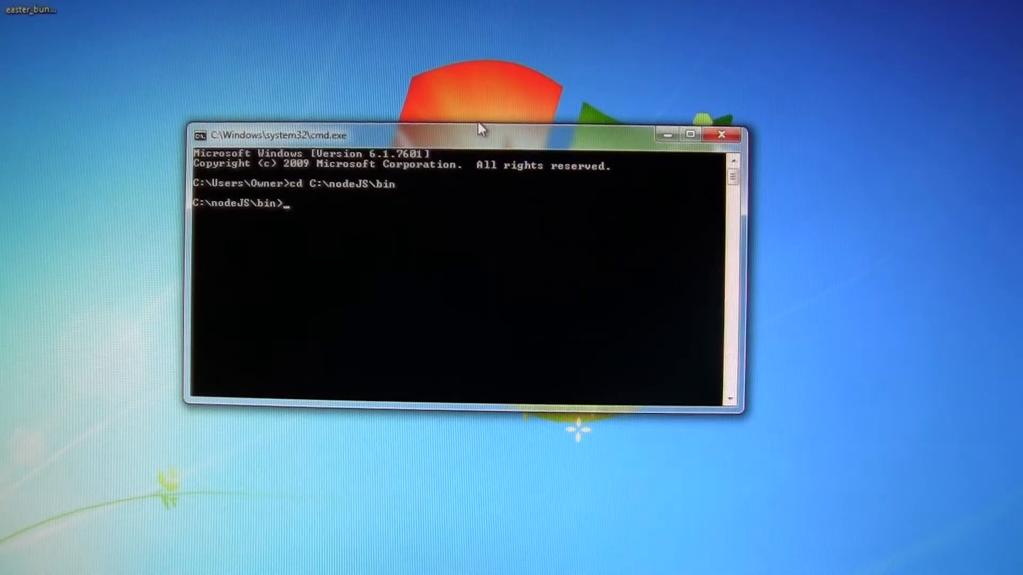
- Run 'node KinectToFlash' so the script reports the server is running
text(node)
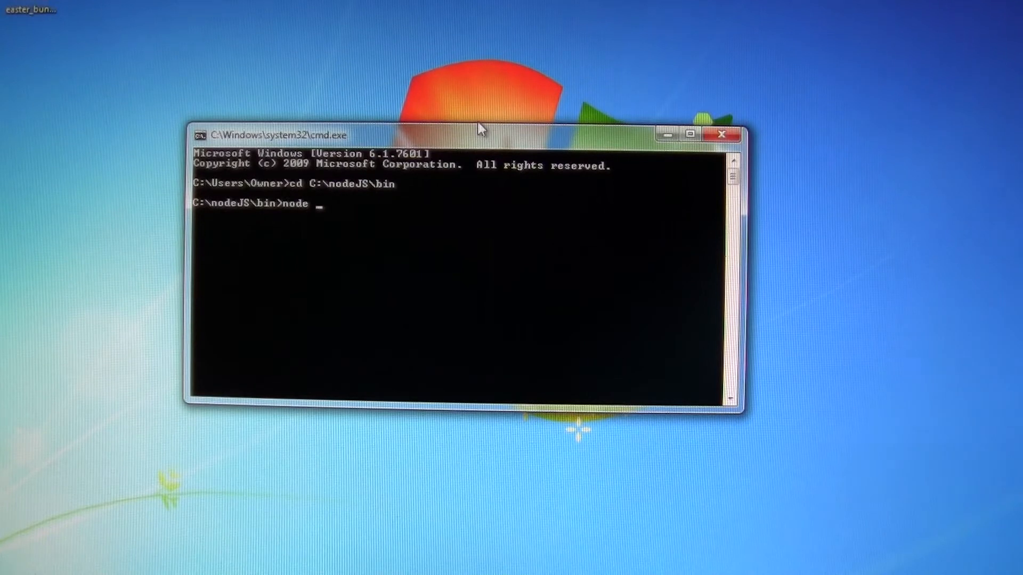
text(Kinec)
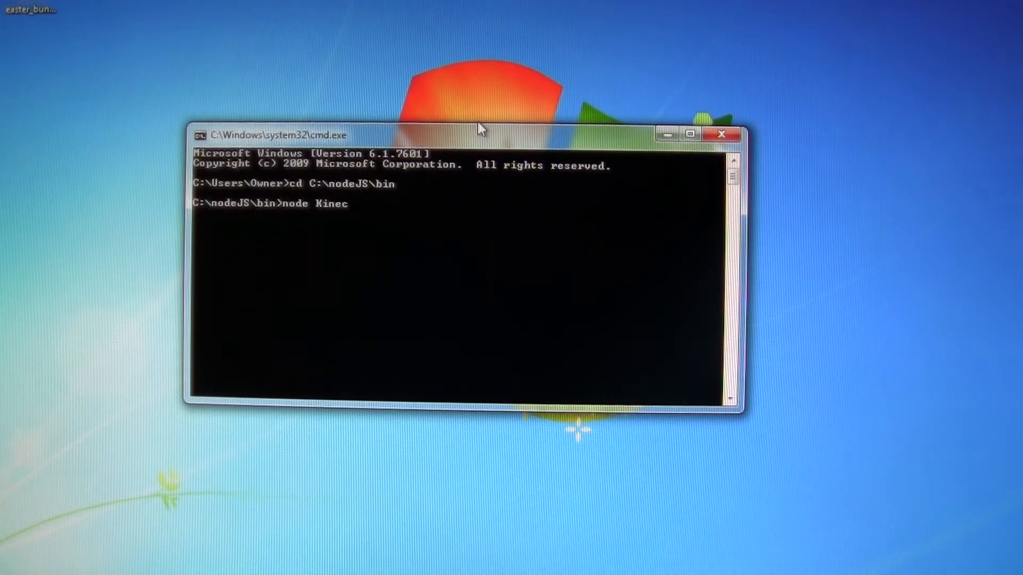
text(tToFlash)
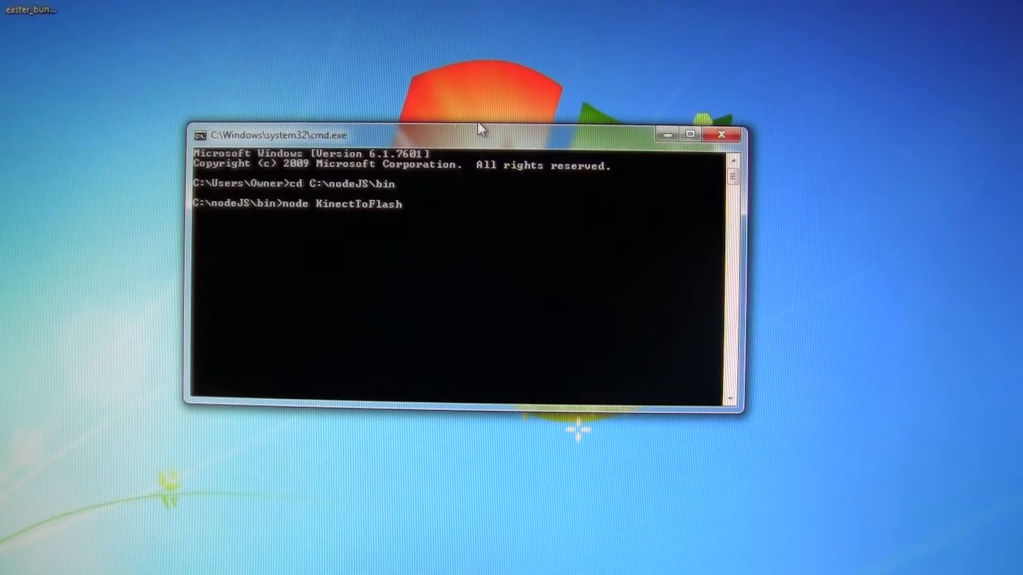
key(enter)
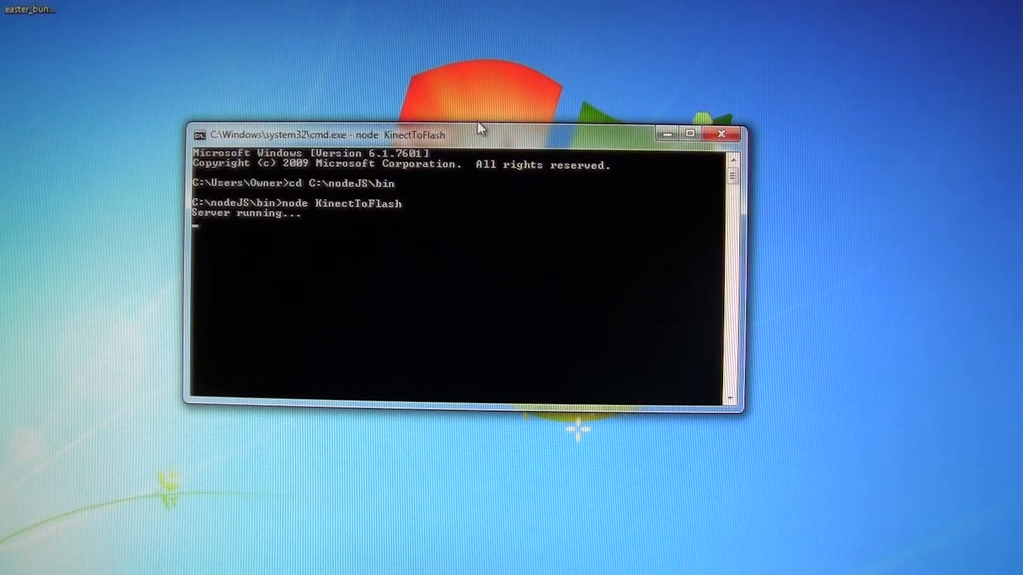
mouse_move(643, 144)
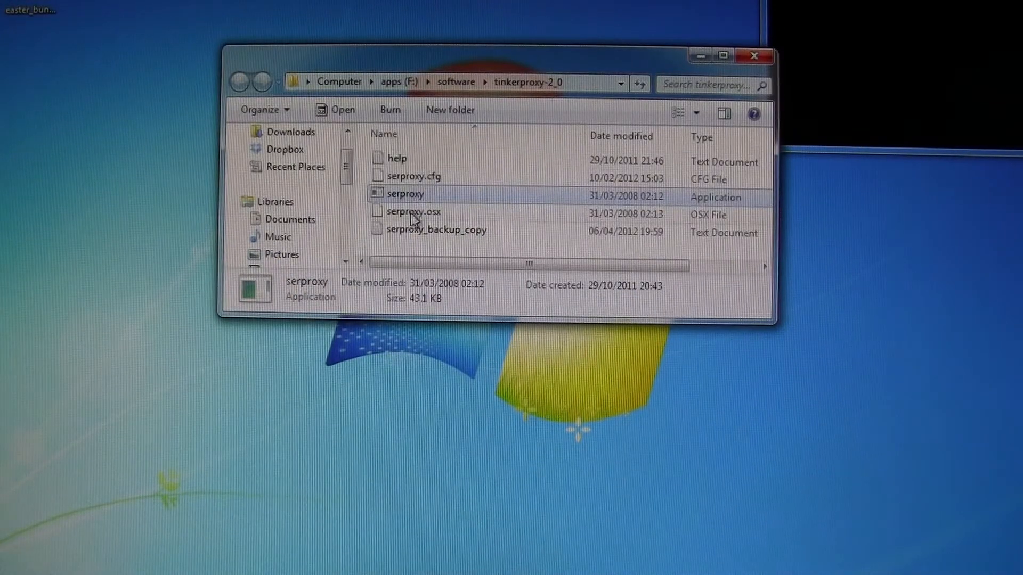
mouse_move(402, 185)
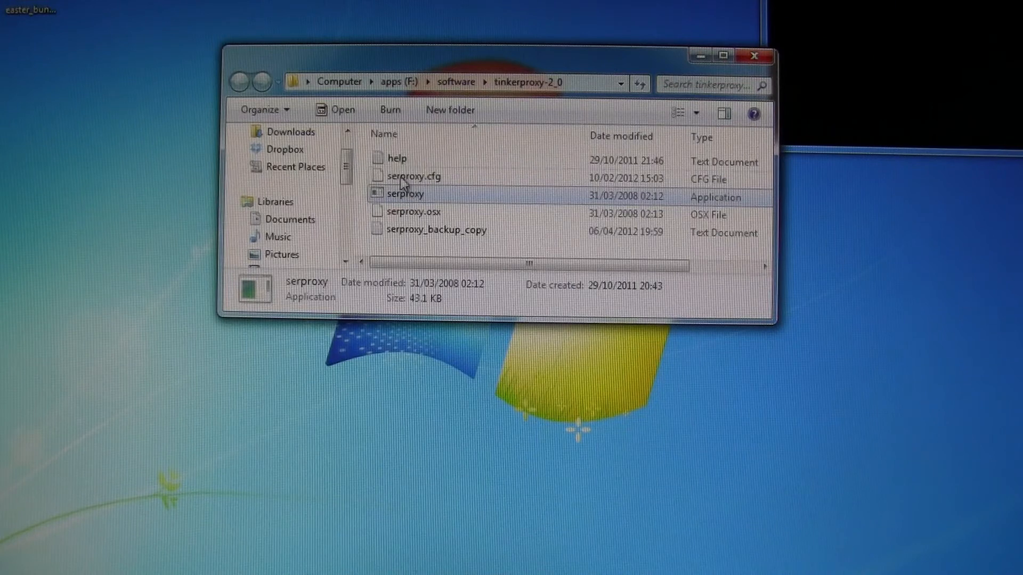
- Bring up the context menu for serproxy.cfg in F:\software\tinkerproxy-2_0
right_click(411, 176)
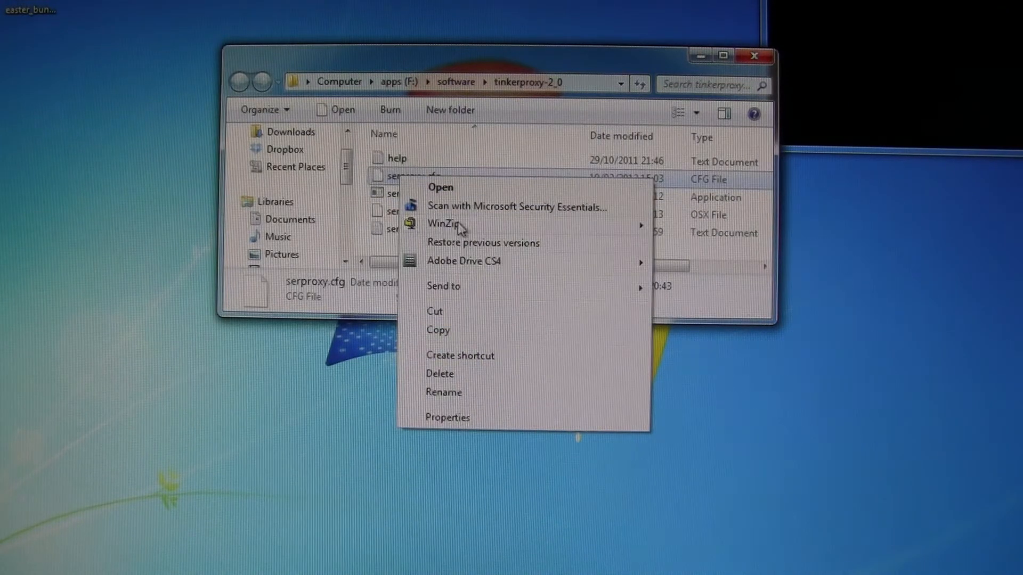
mouse_move(445, 224)
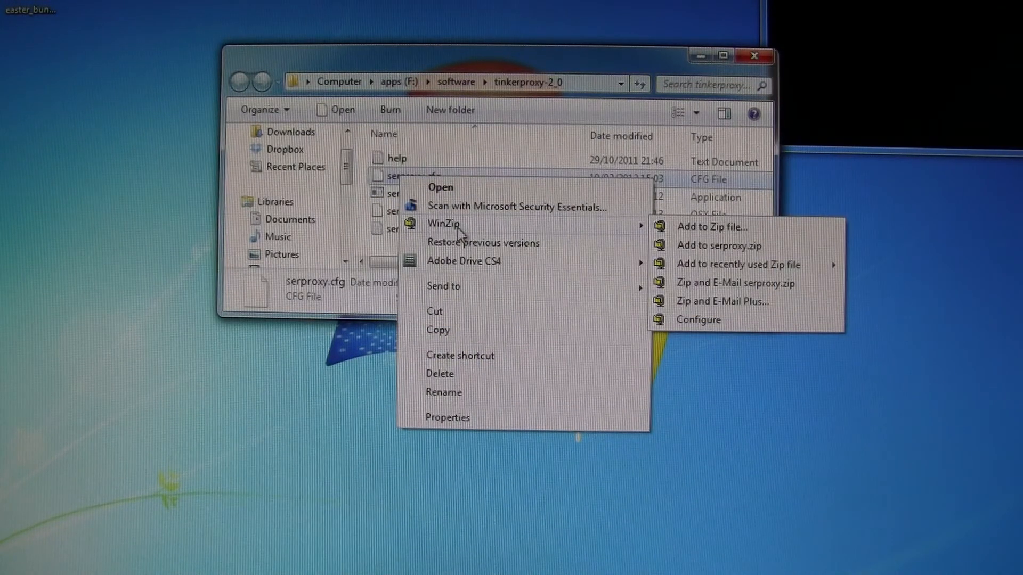
mouse_move(375, 322)
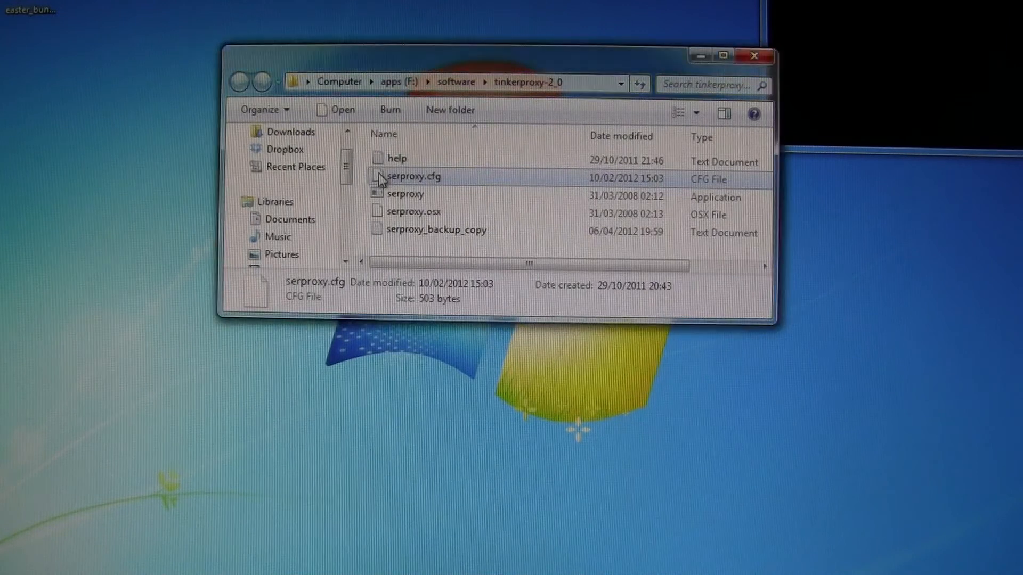
right_click(414, 176)
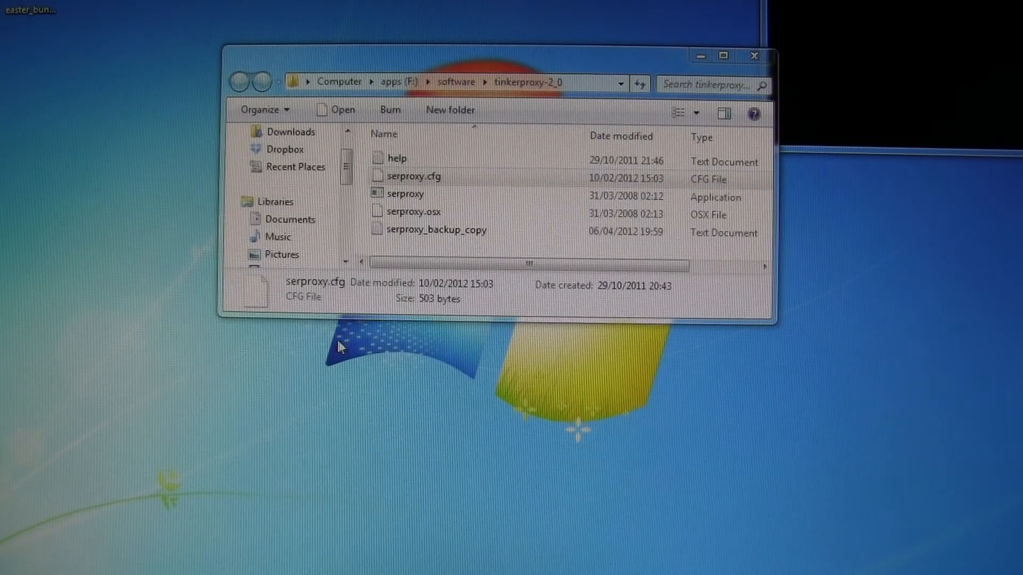
mouse_move(382, 239)
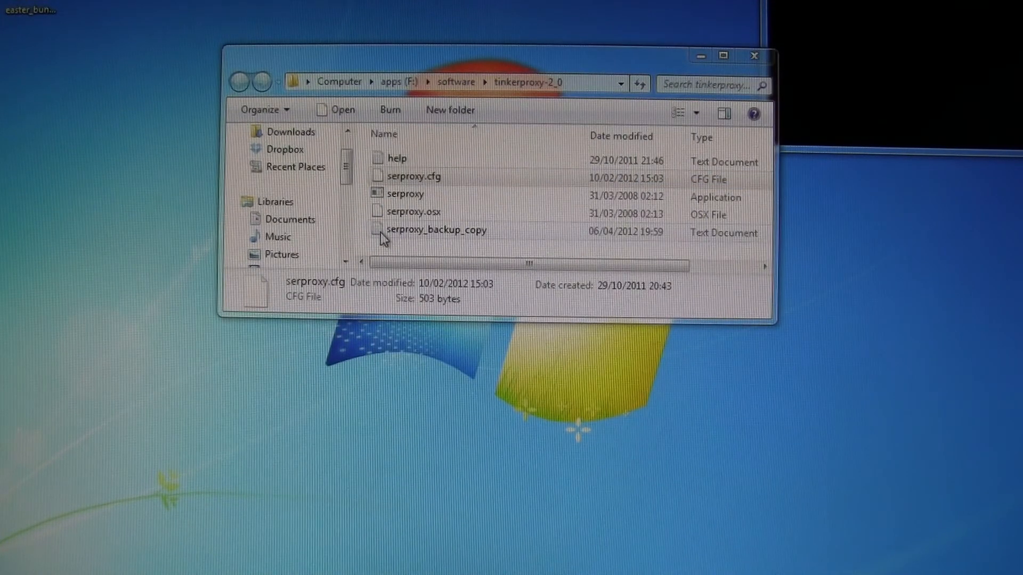
- Set net_port3 to 5333 in the serproxy_backup_copy config and close Notepad
double_click(437, 230)
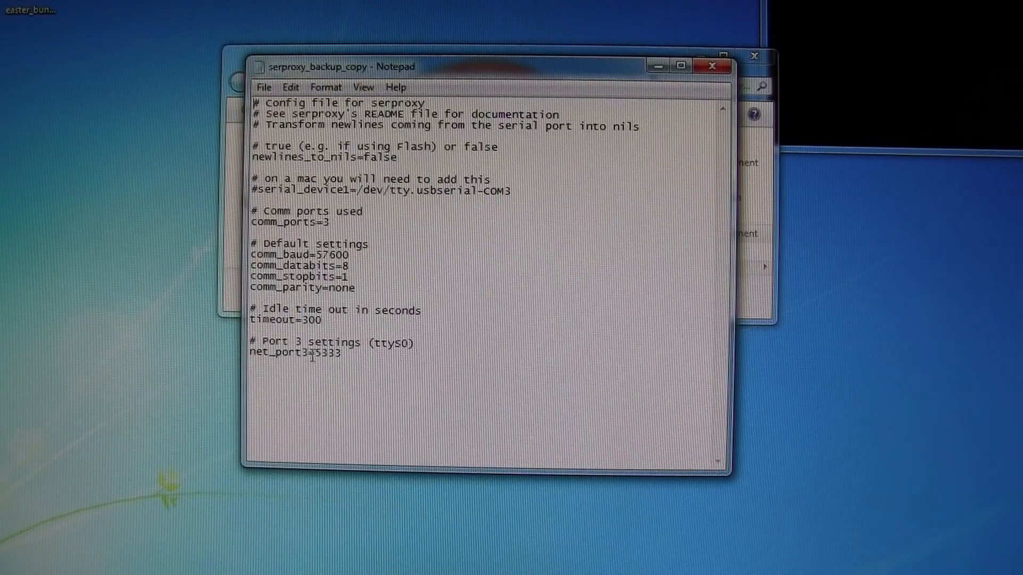
double_click(324, 352)
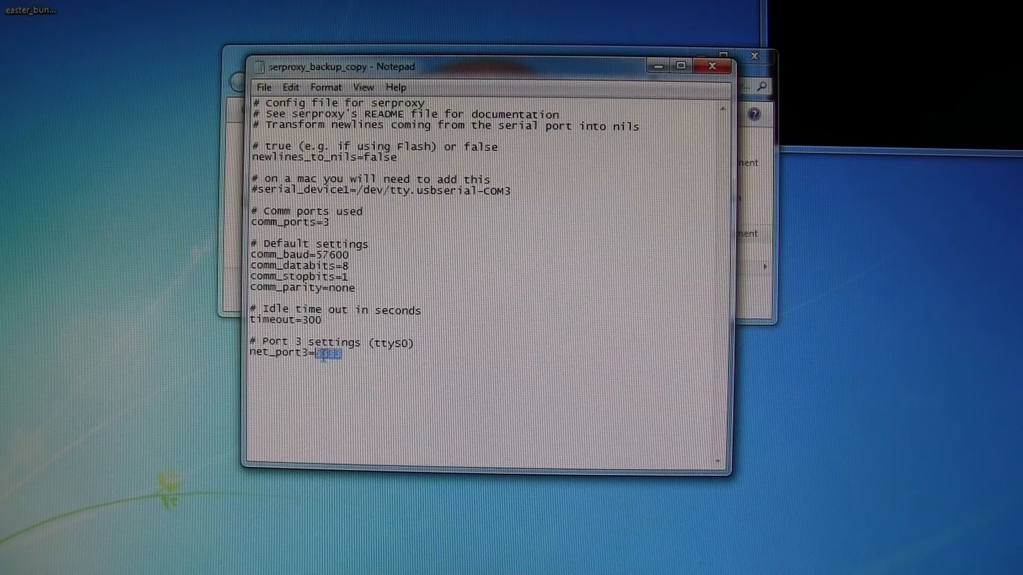
text(5333)
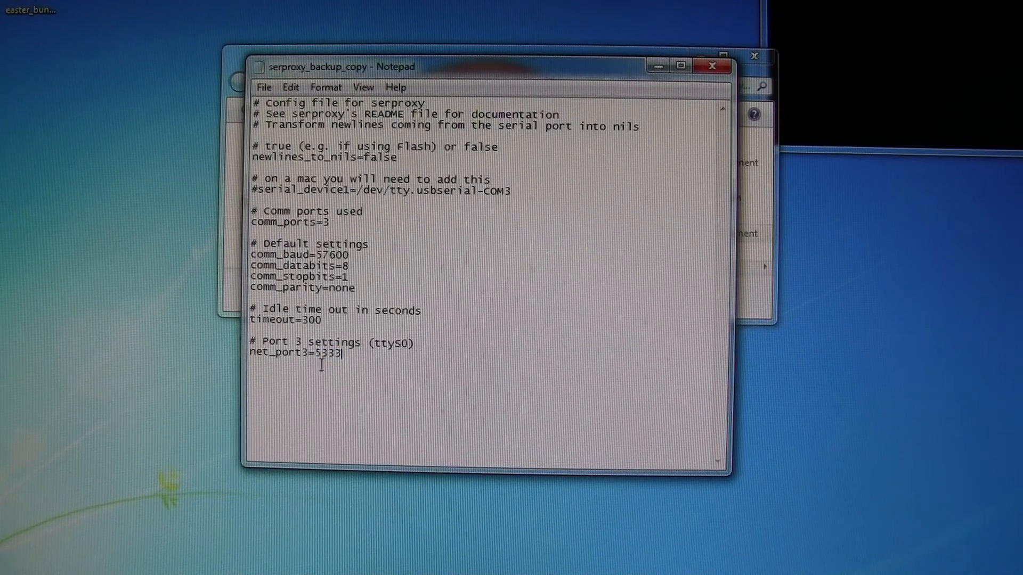
mouse_move(332, 321)
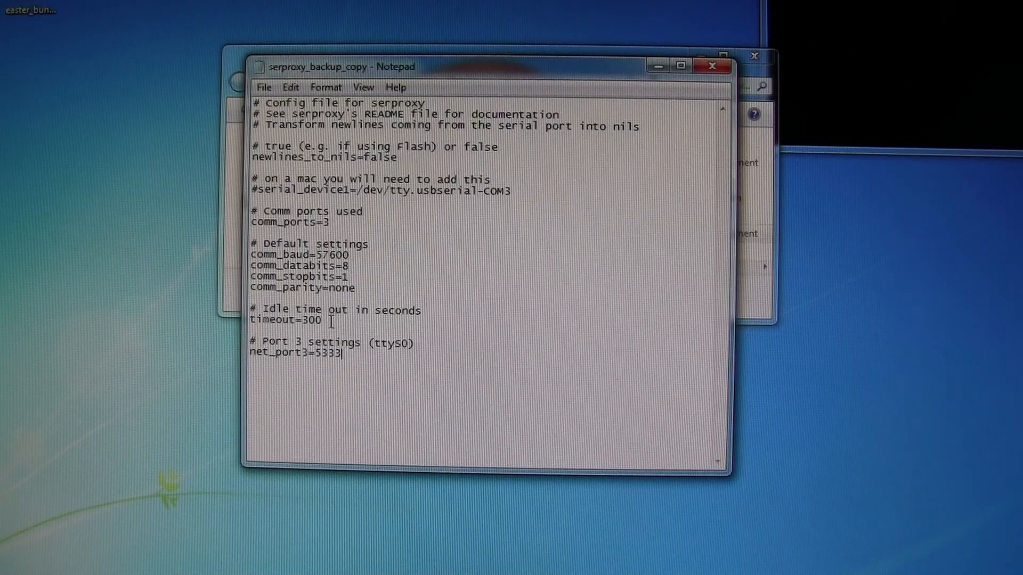
drag(300, 275, 358, 287)
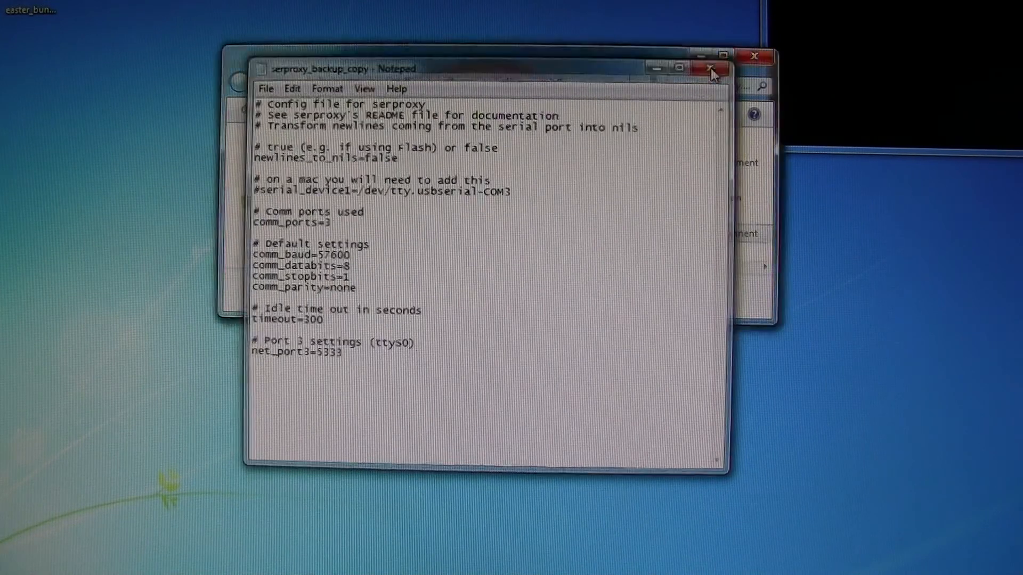
click(711, 71)
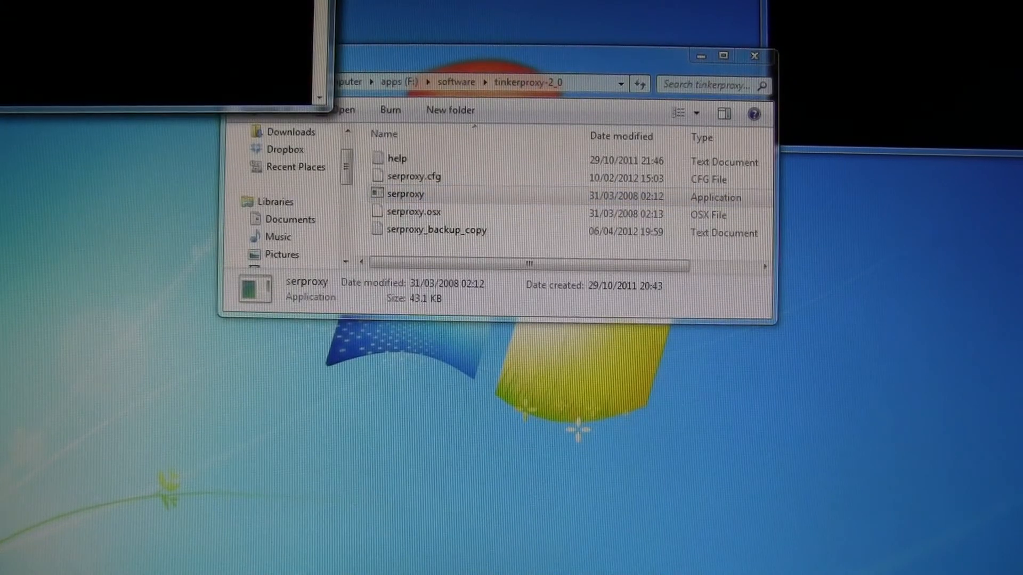
- Run serproxy.exe so it reports it is waiting for clients
double_click(406, 194)
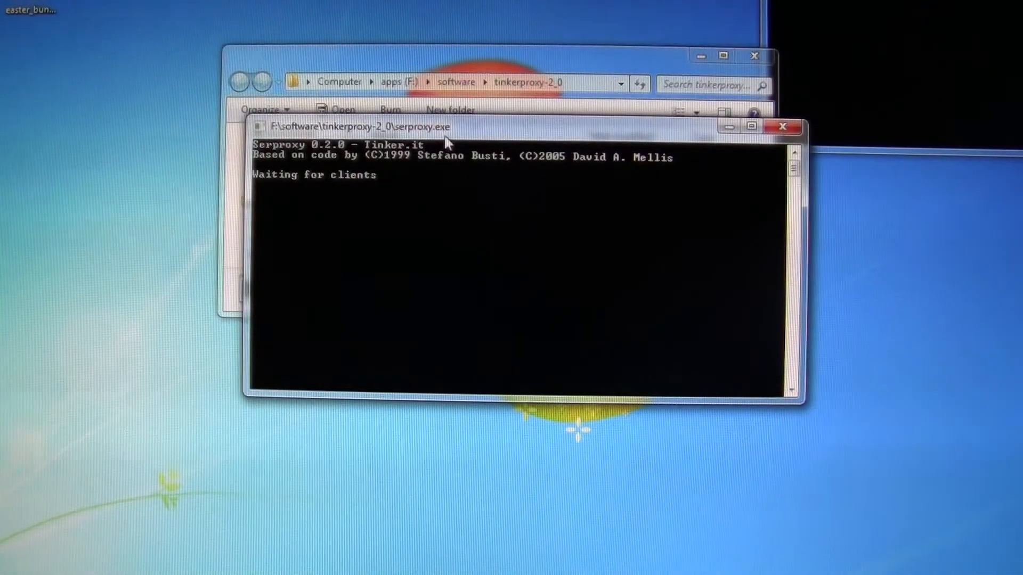